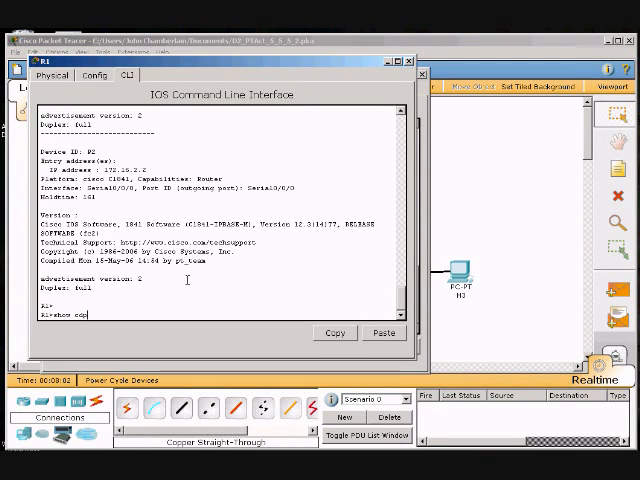
- List R2's CDP neighbors with show cdp neighbors before disabling CDP globally
type("neighbors")
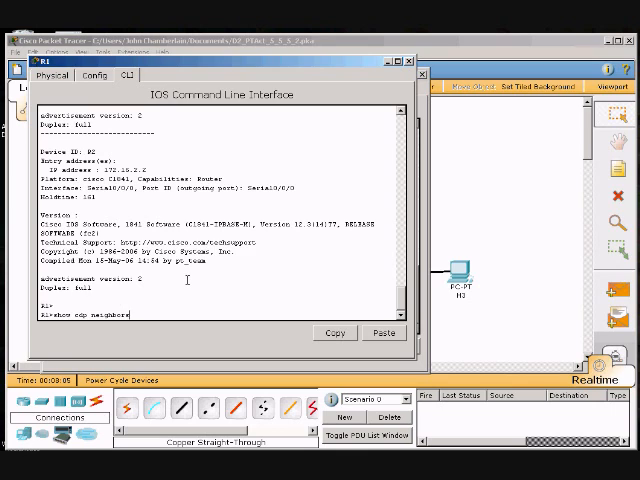
key("Return")
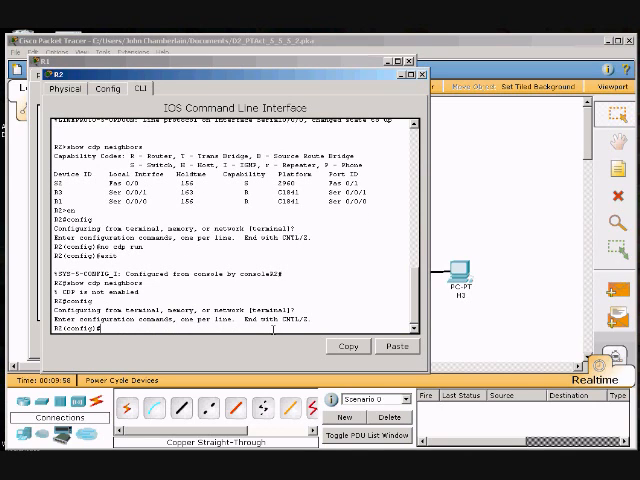
- Re-enable CDP globally on R2 with cdp run; cdp enable is rejected in global config
type("cdp run")
type("no cdp")
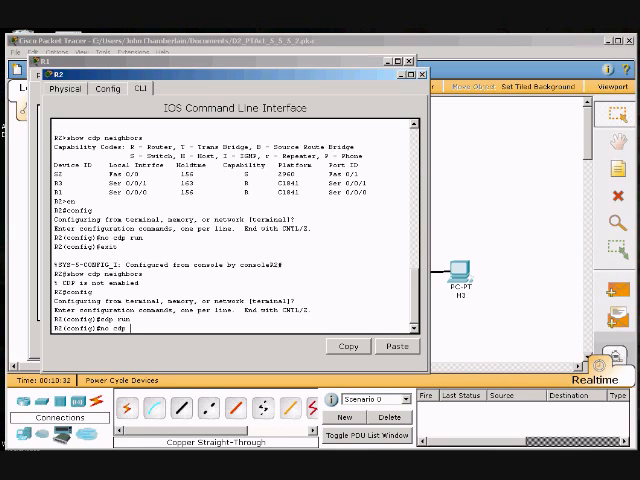
type("enable")
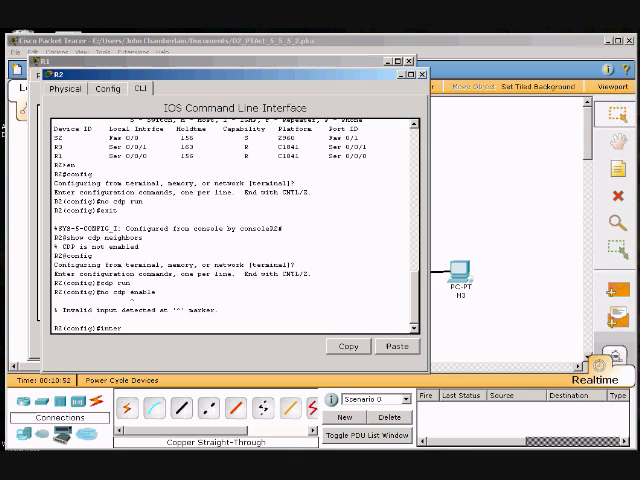
- Enter interface Serial 0/0 on R2 and disable CDP there with no cdp enable
type("interface")
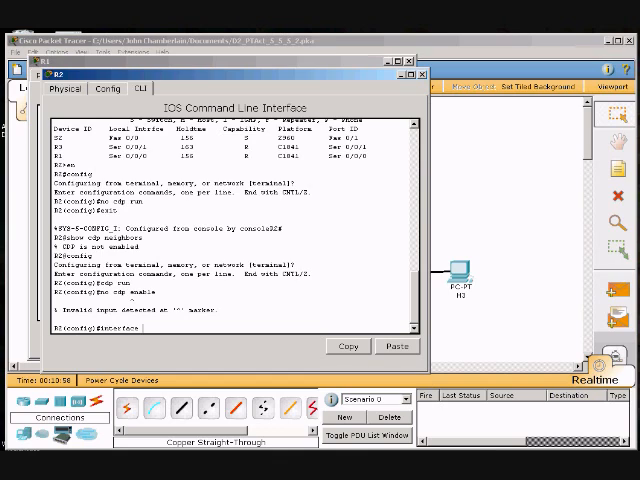
type("n")
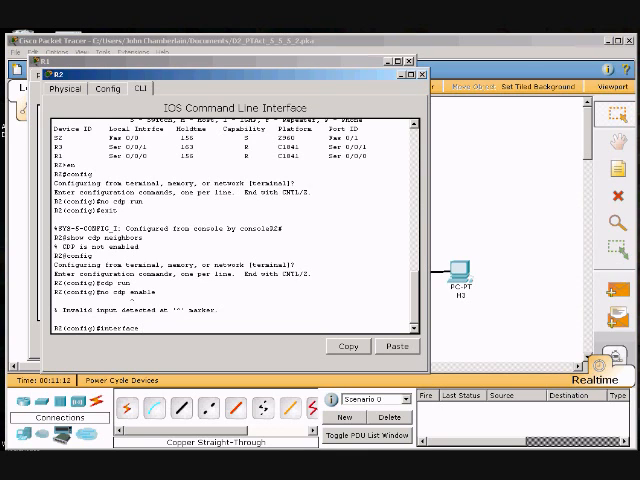
type("8")
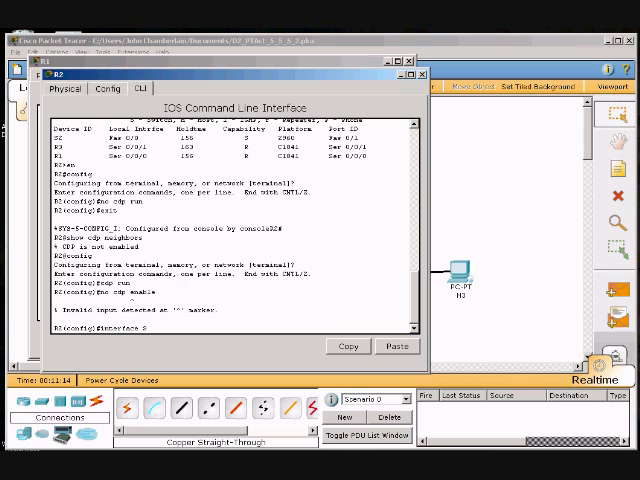
type("erial")
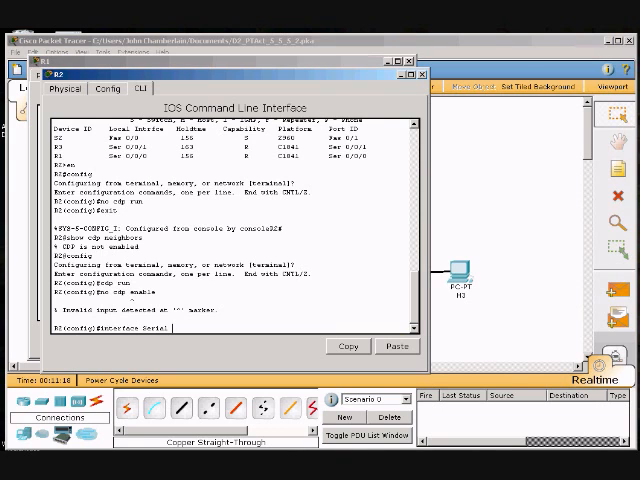
type("0/0/1")
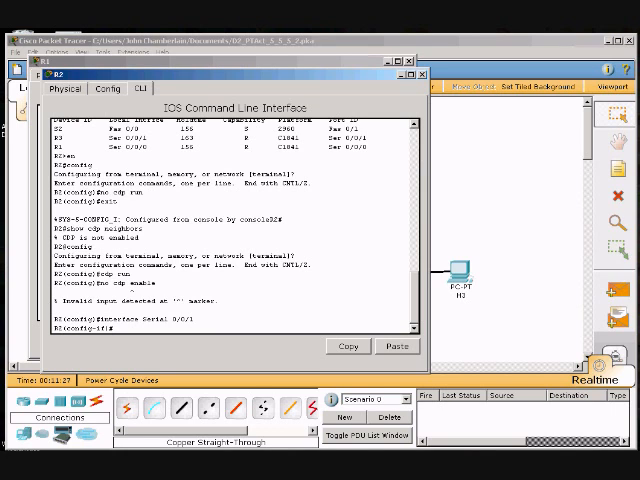
type("no c")
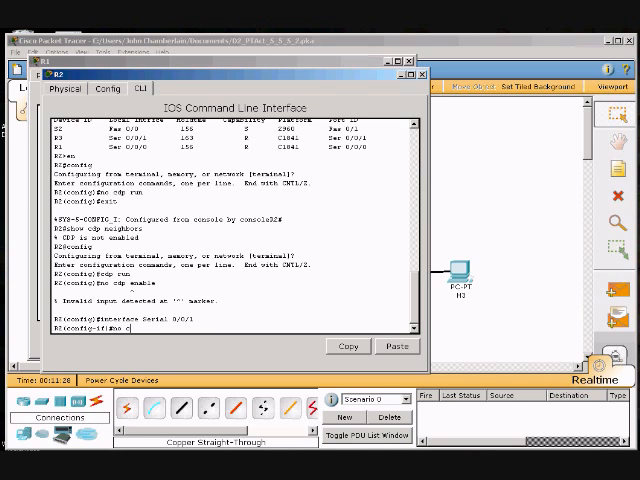
type("cdp enable")
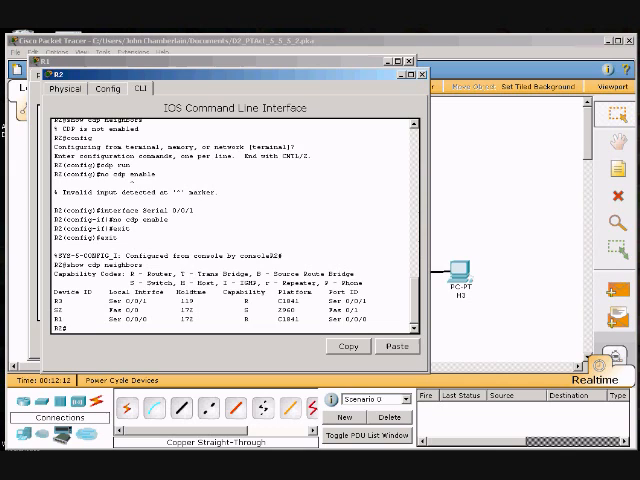
- List R2's CDP neighbors again with the serial interface excluded
type("show cdp neighbors")
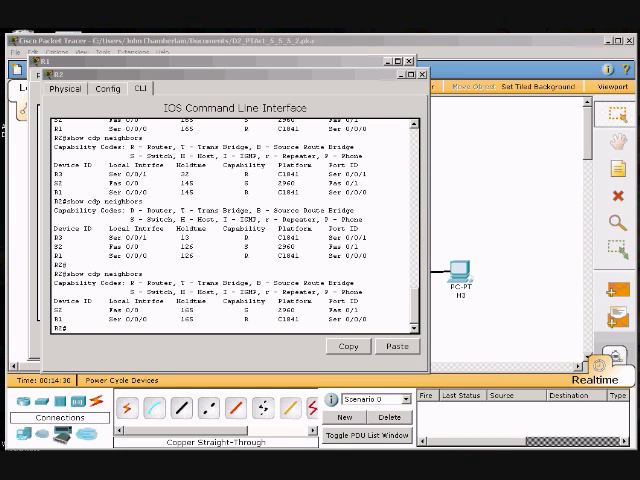
mouse_move(508, 320)
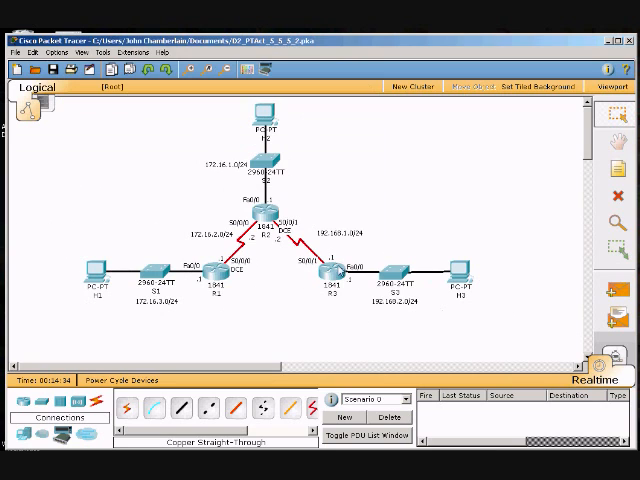
- Open R3's CLI from the topology and list its CDP neighbors
double_click(332, 268)
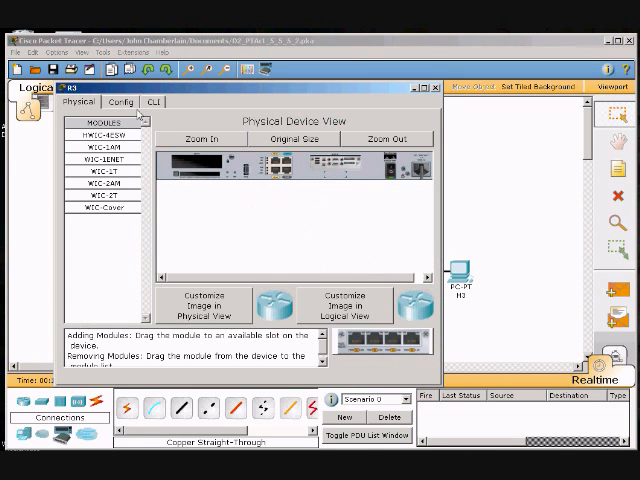
left_click(152, 102)
type("show")
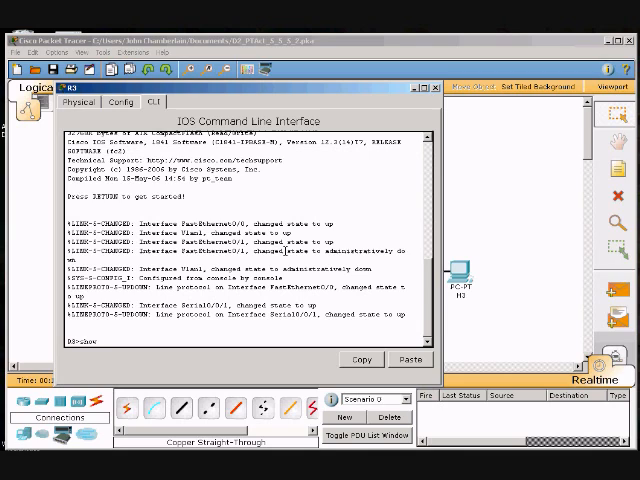
type("cdp")
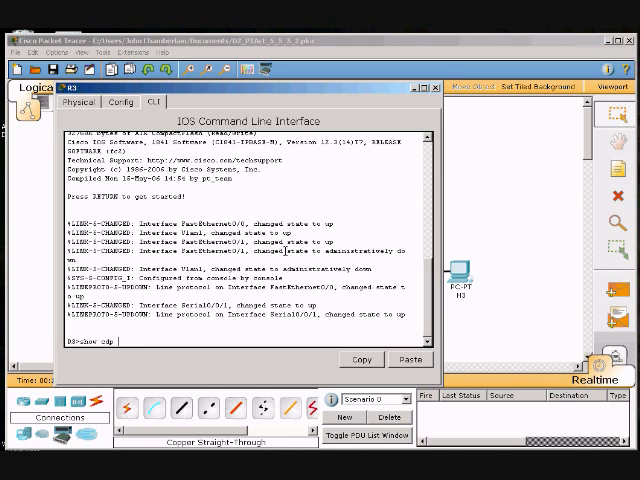
type("neighbor")
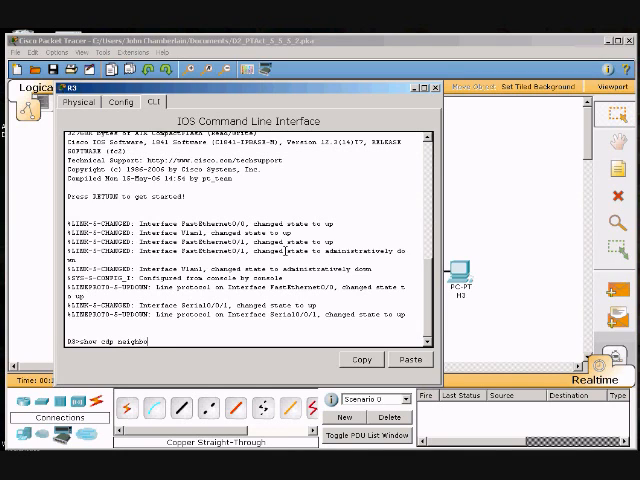
key("Return")
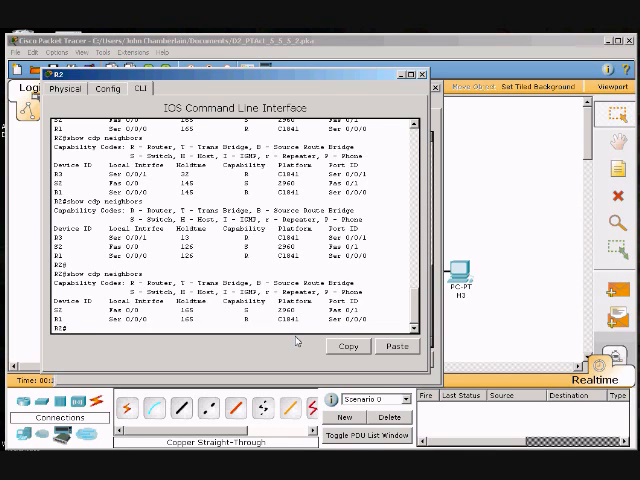
- Re-enable CDP on interface Serial 0/0 and query the CDP neighbors again
type("config")
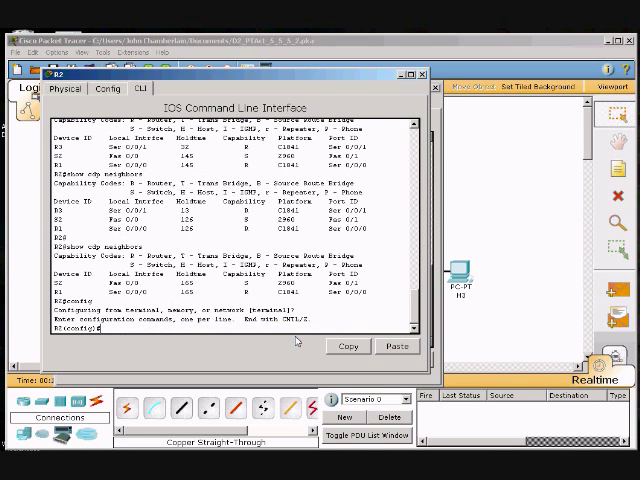
type("interface s")
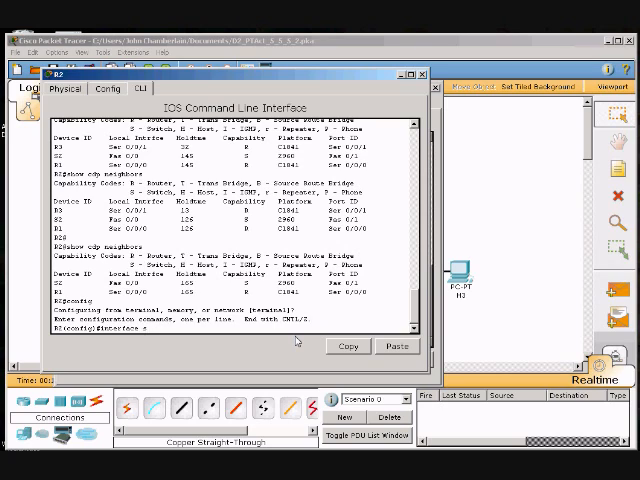
type("erial 0/0/1")
type("cdp enable")
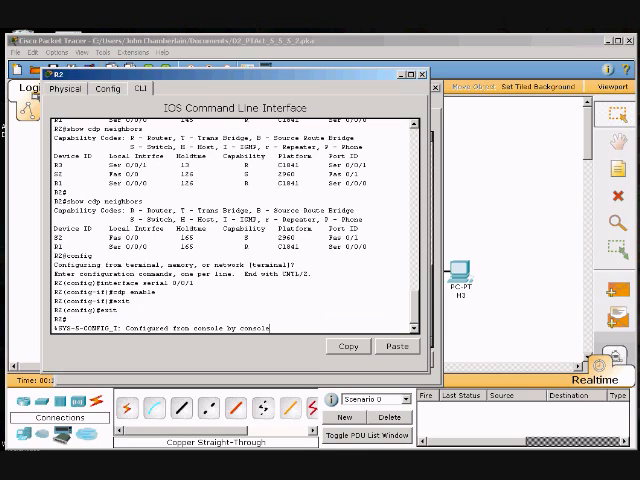
scroll("down", 3)
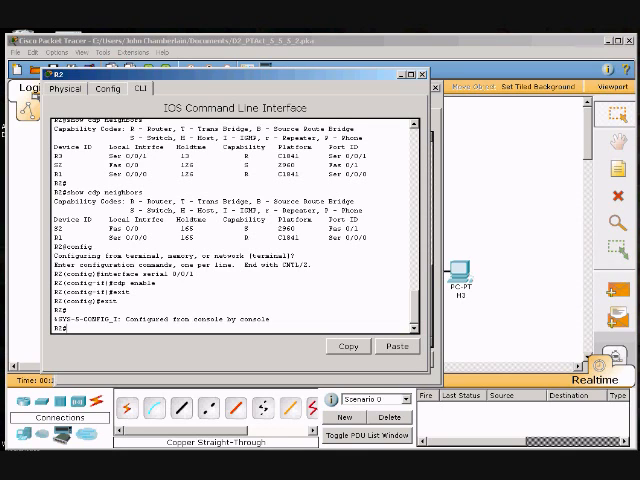
type("show cdp")
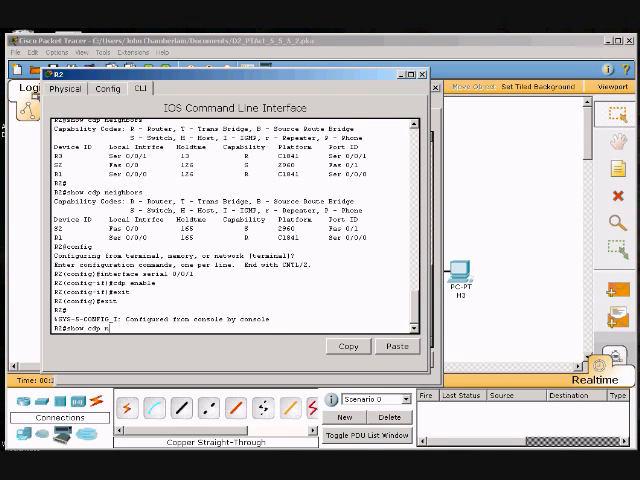
type("neighbor")
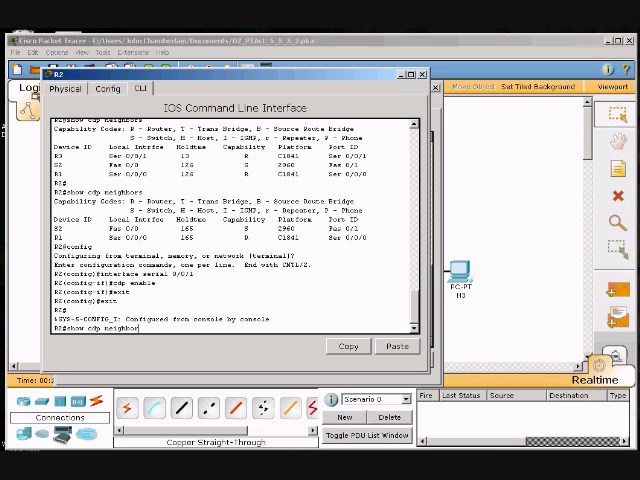